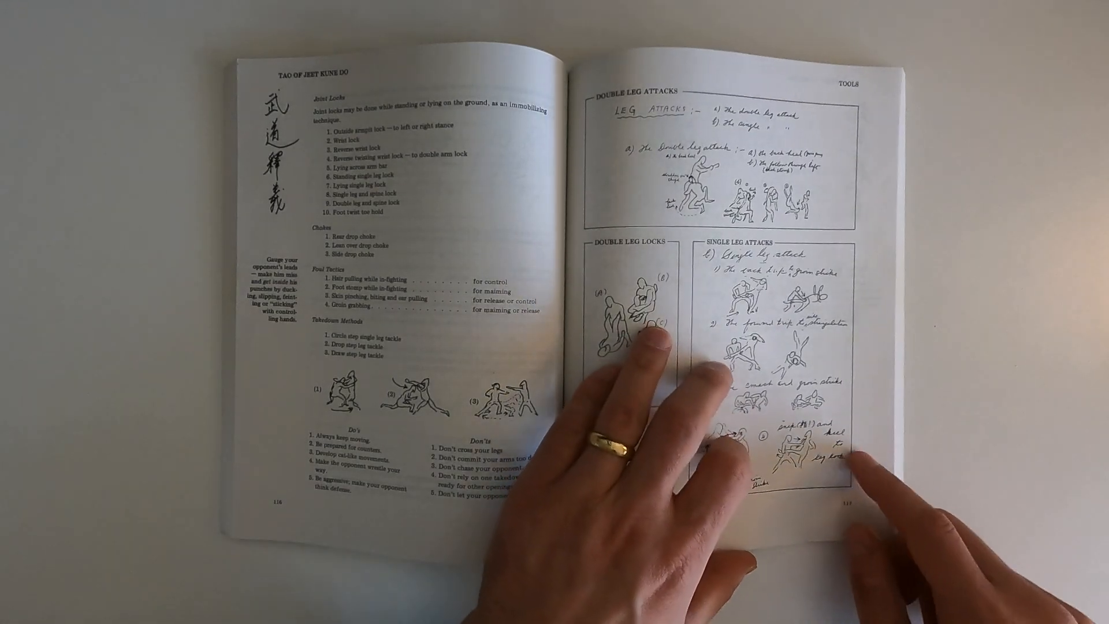
mouse_move(834, 460)
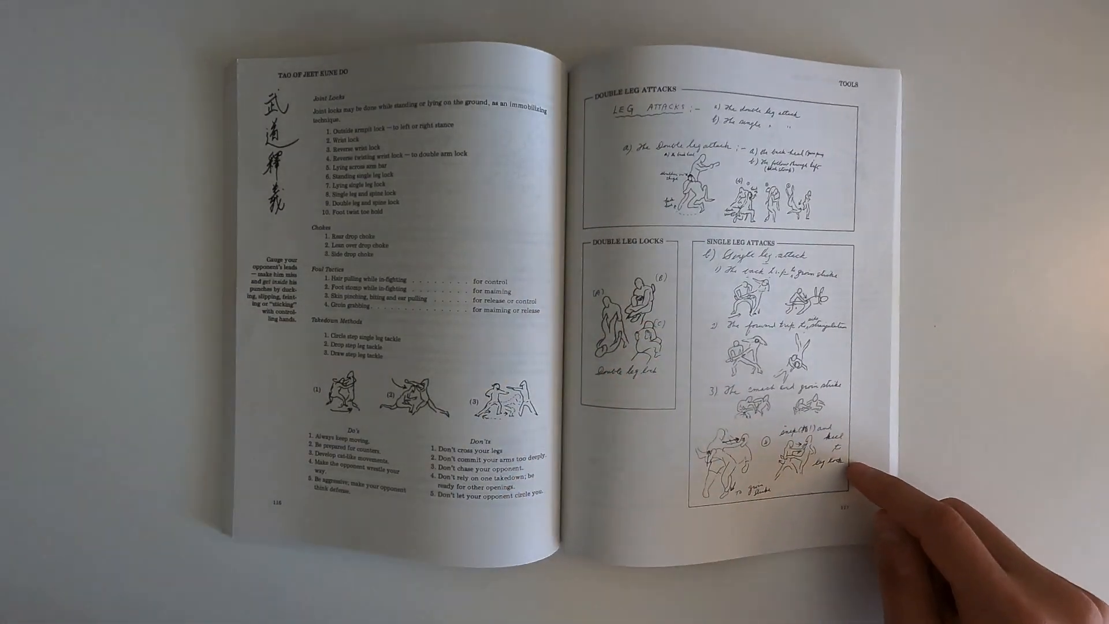